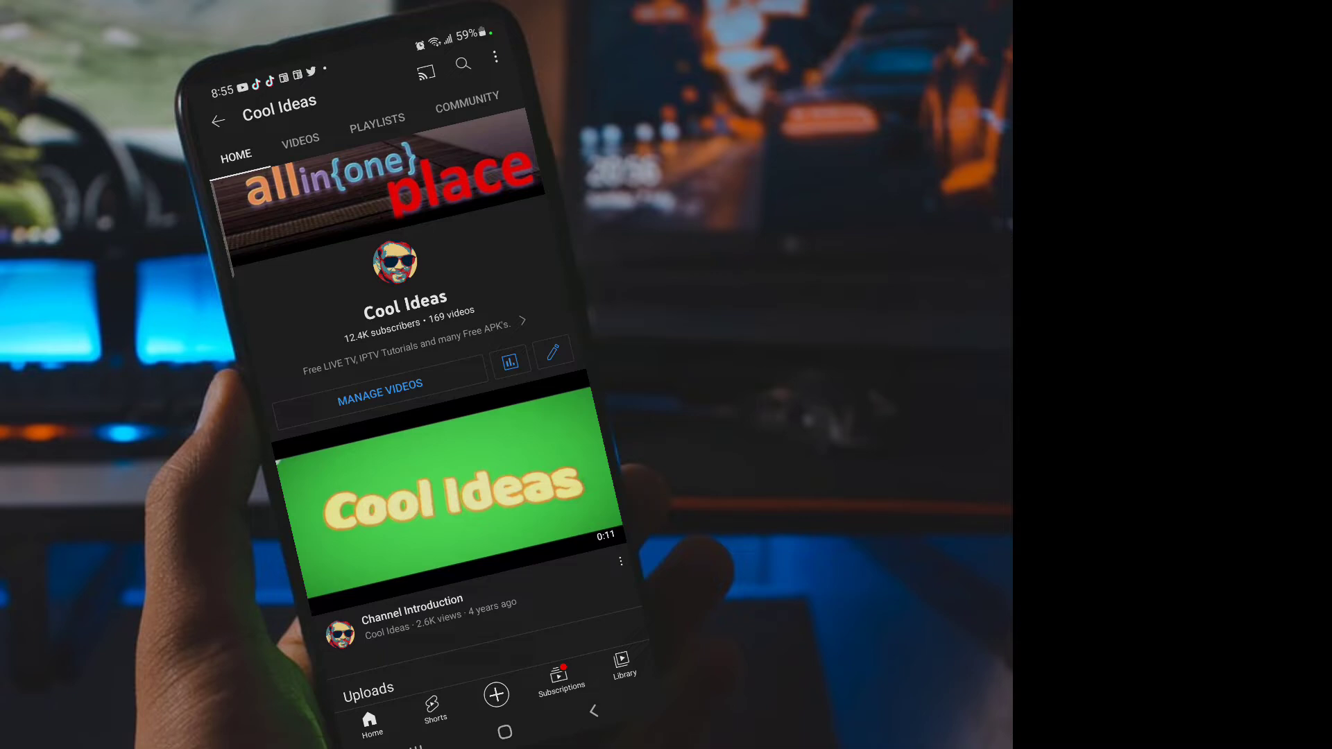
Pull down quick settings over the Cool Ideas channel and go to the Settings app
click(504, 731)
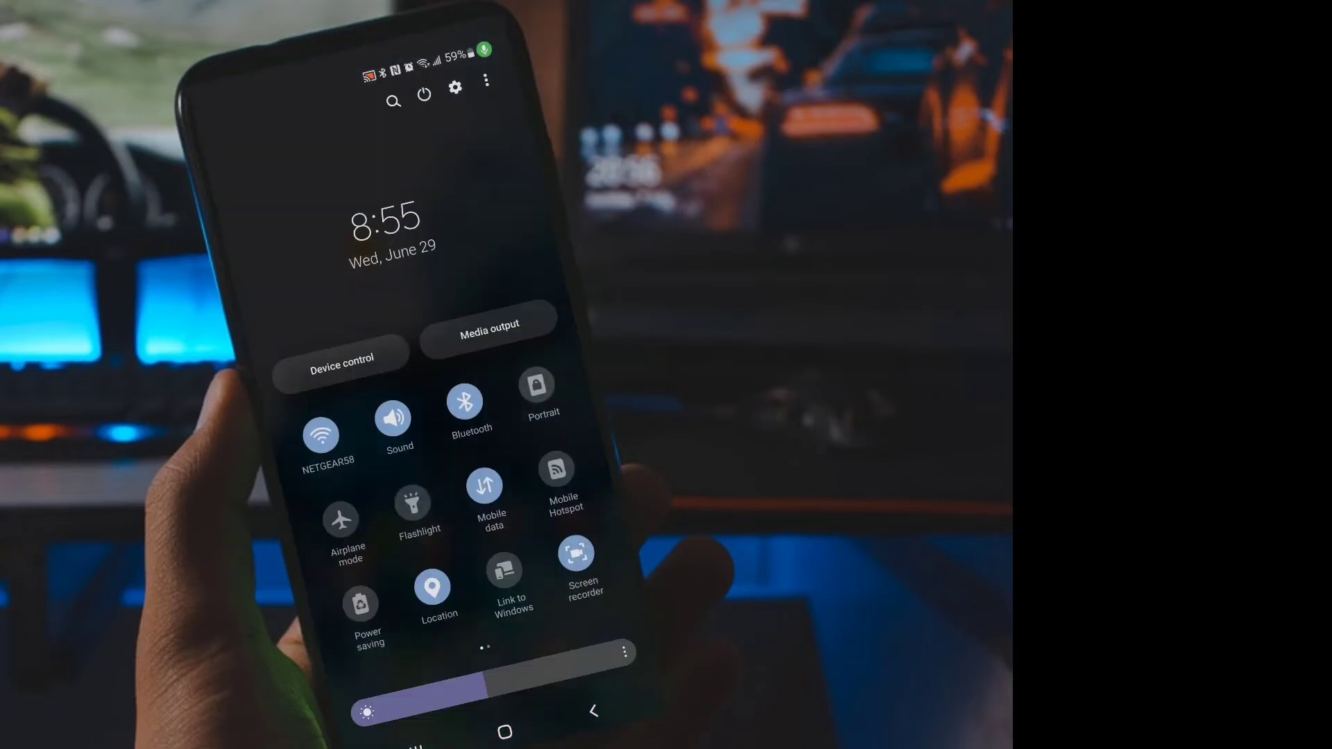
click(455, 88)
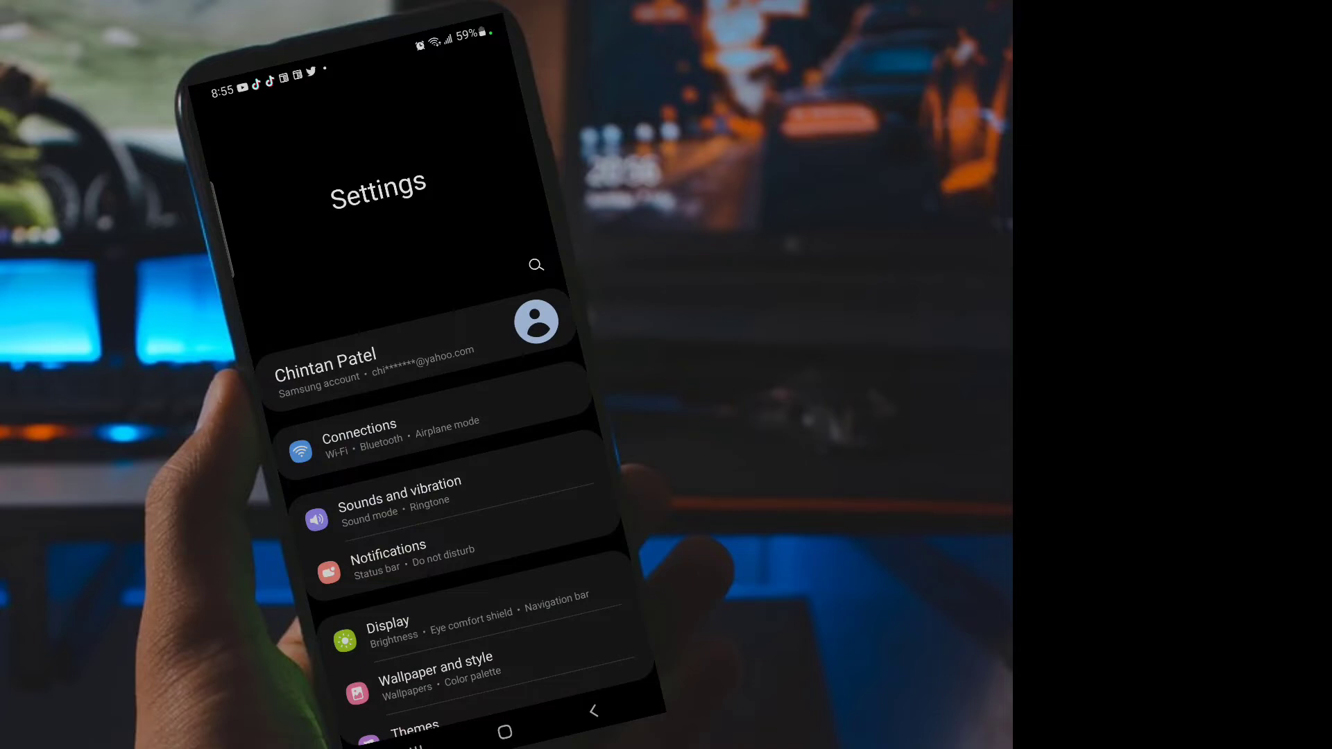
Scroll the main Settings list down to the Google category
scroll(up, 3)
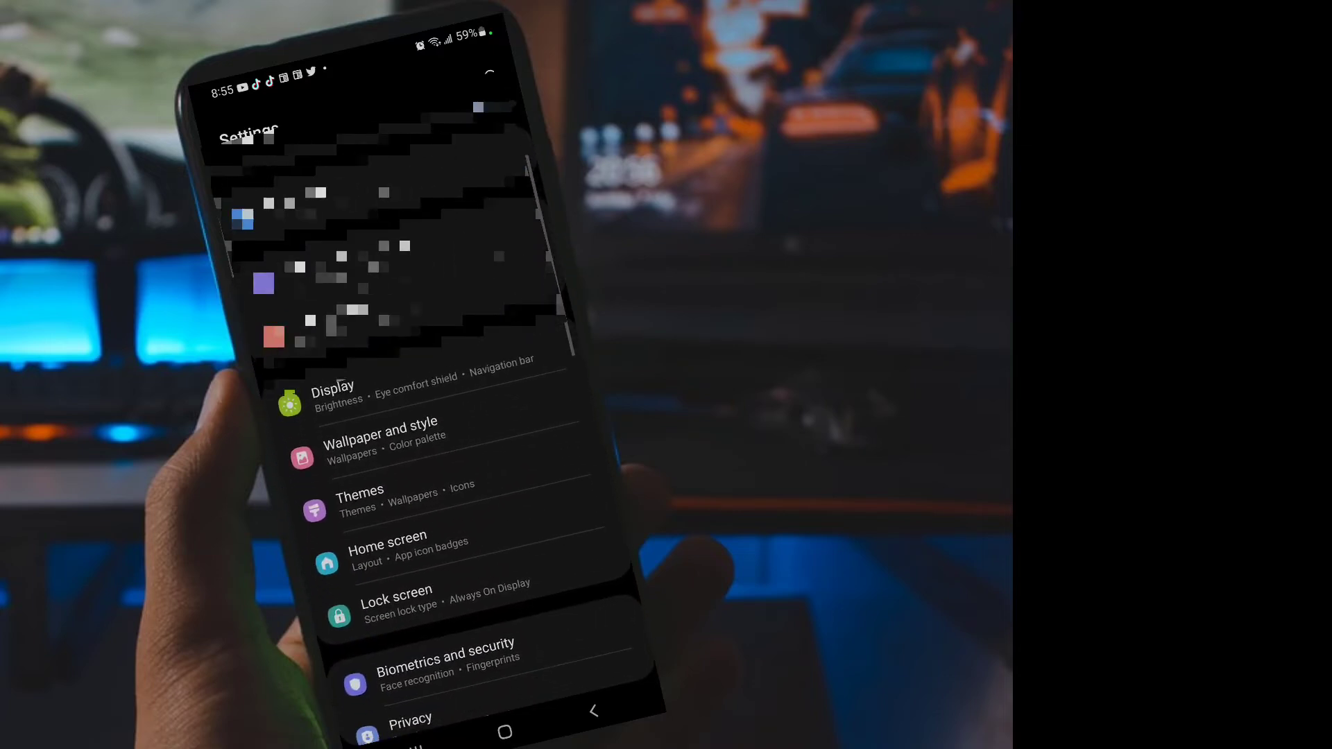
scroll(down, 3)
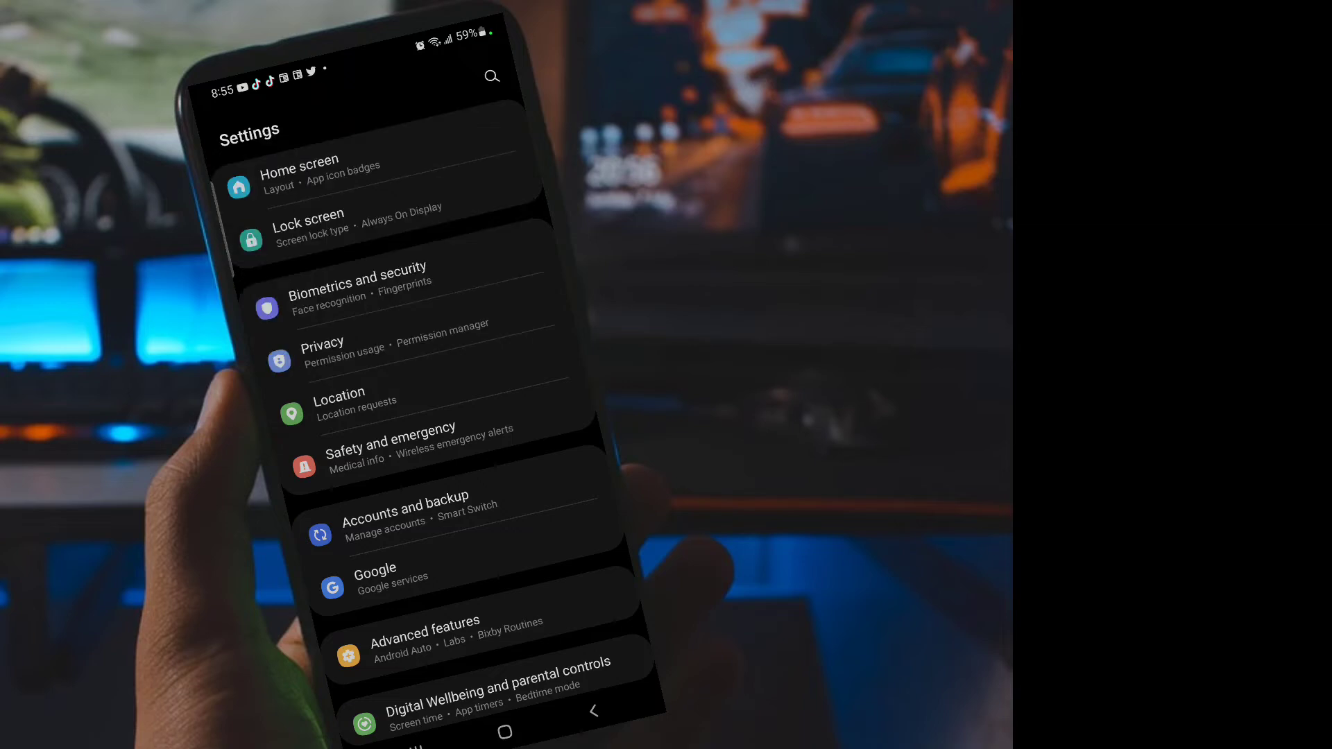
Enter Google services and show its overflow menu with Usage & diagnostics
click(374, 578)
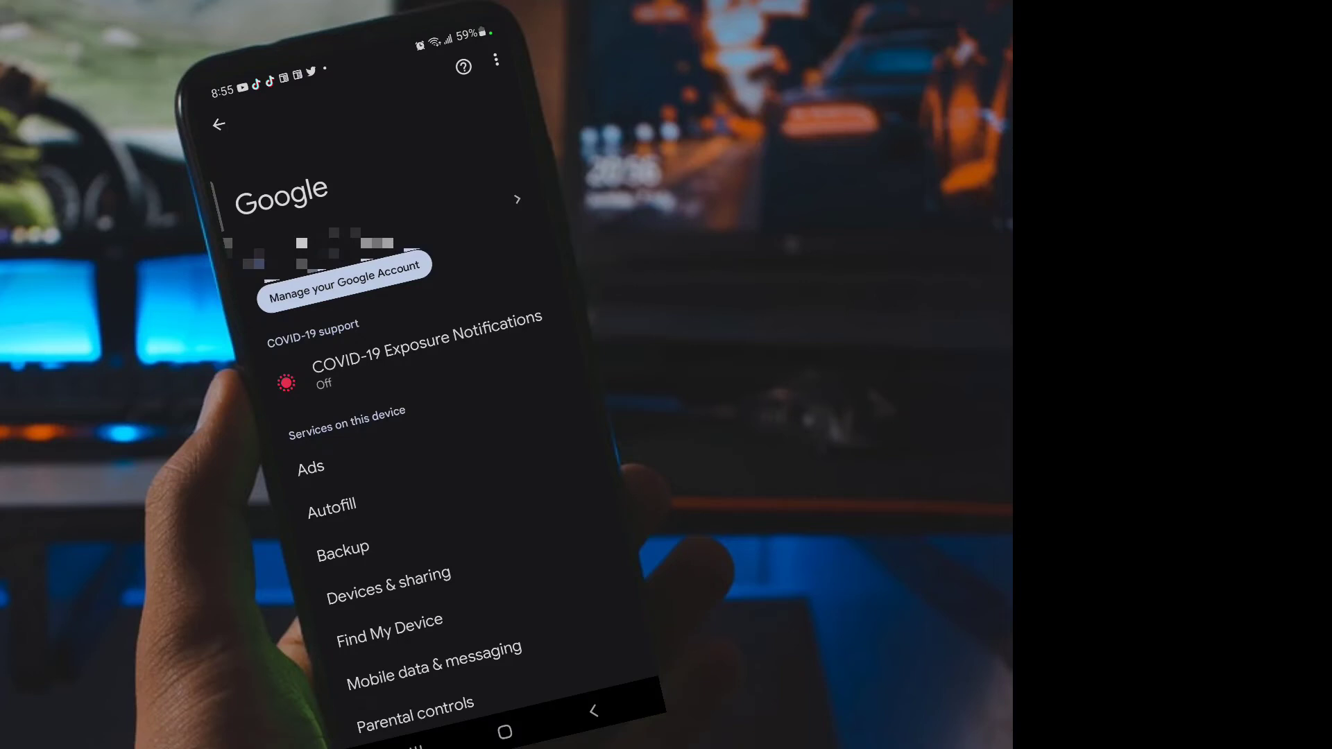
click(496, 60)
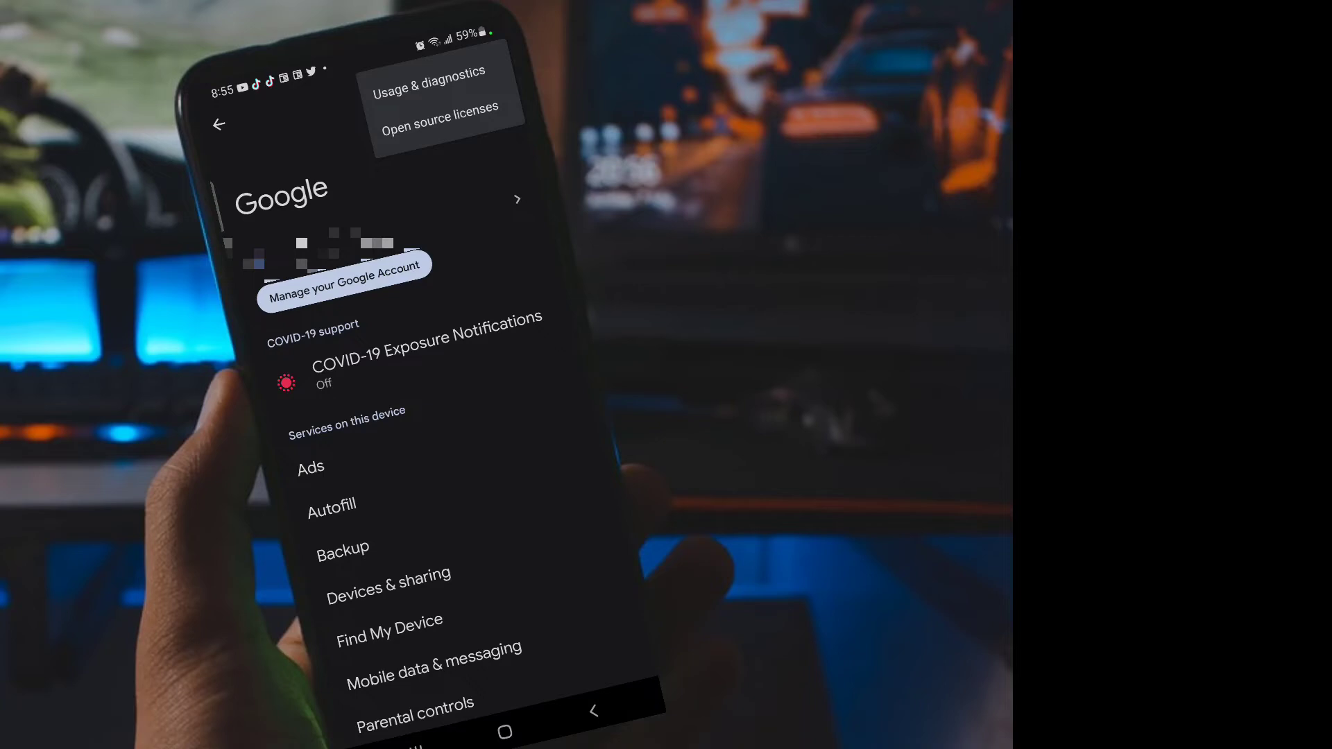
View the Usage & diagnostics page, currently switched on, and read its description
click(429, 71)
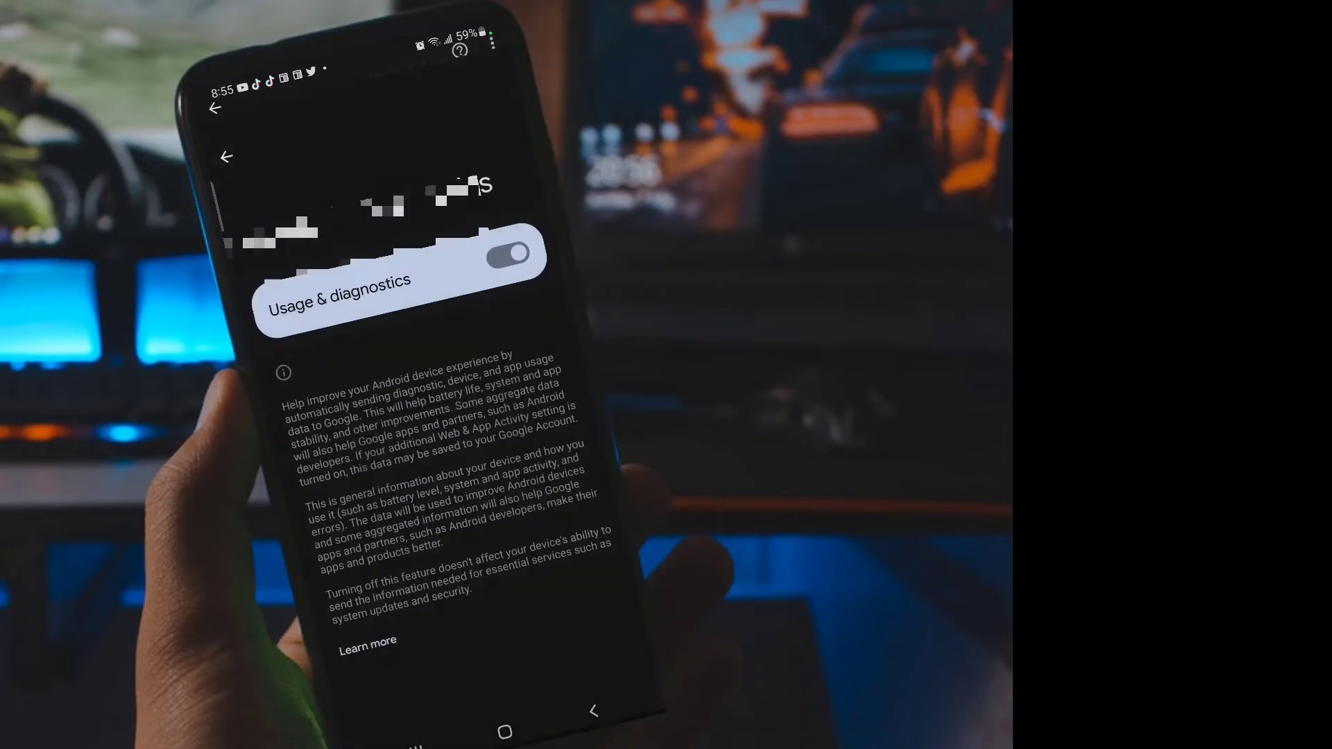
scroll(up, 3)
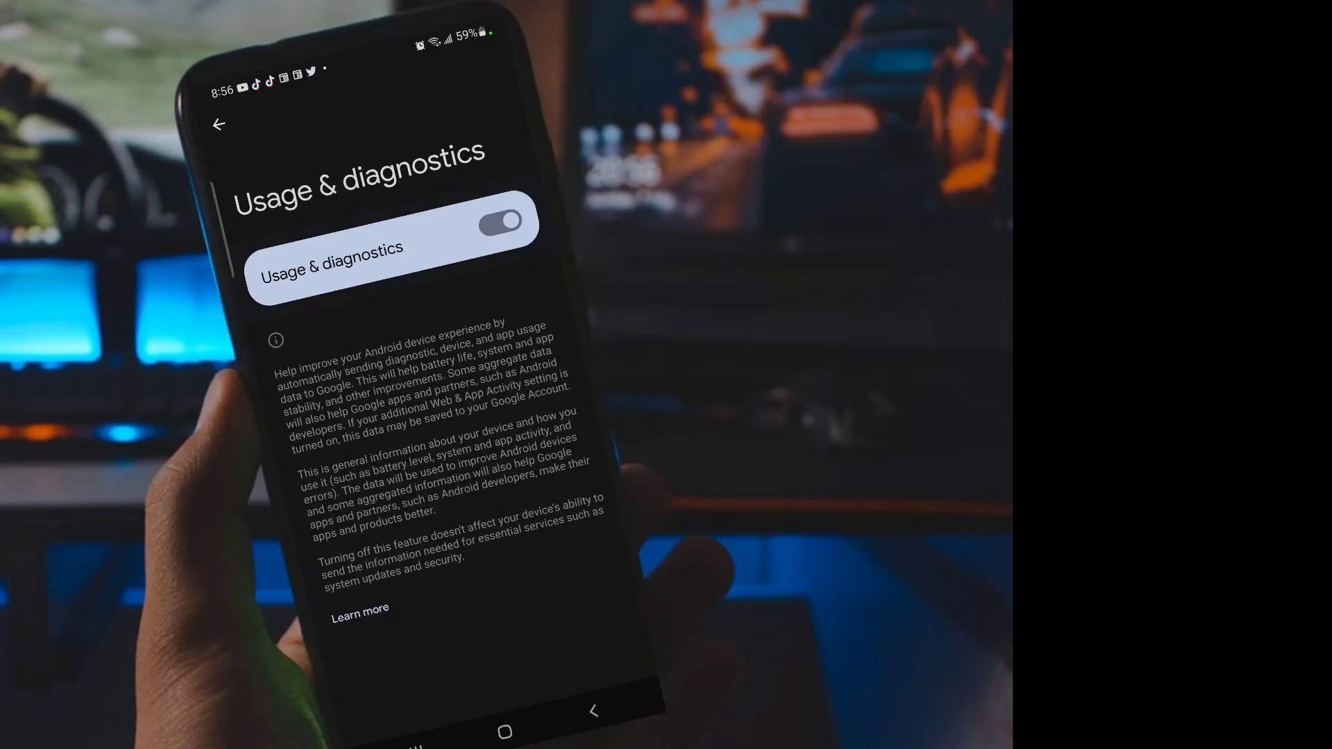
Switch off the Usage & diagnostics toggle to stop sending diagnostic data to Google
click(500, 222)
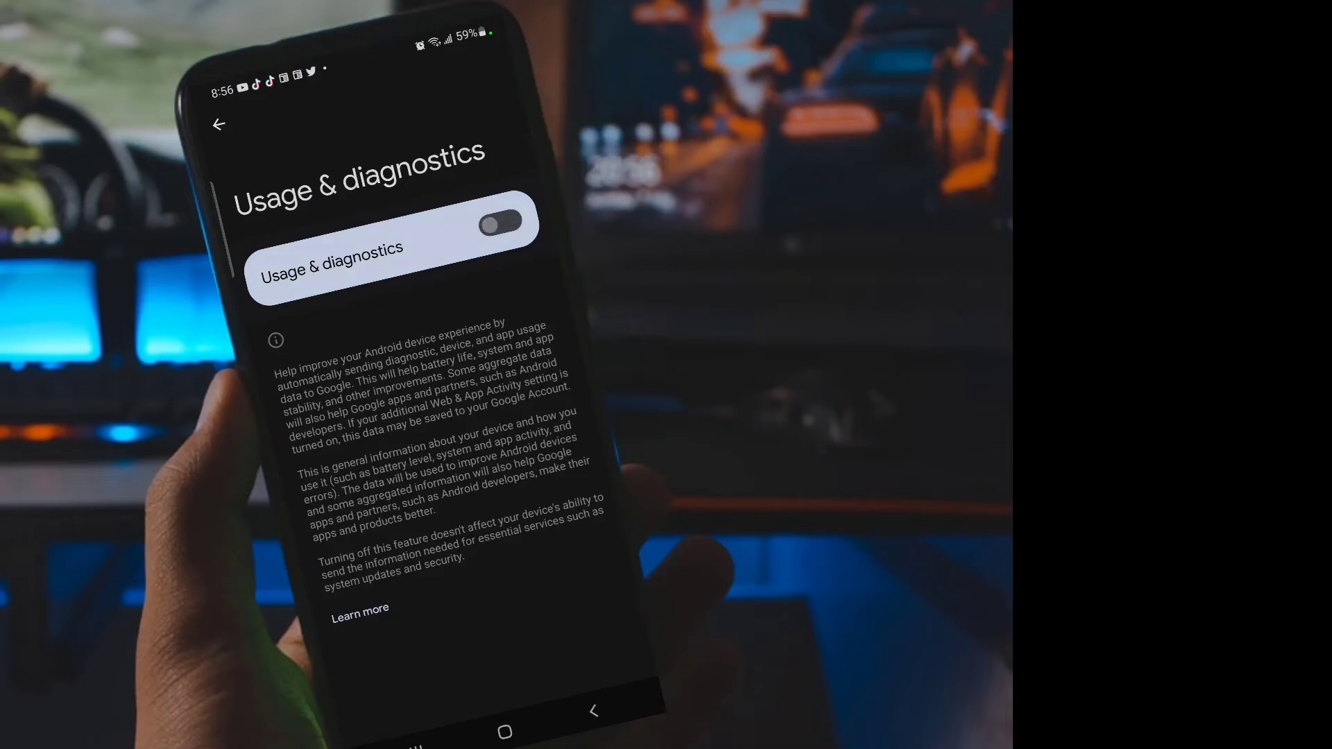